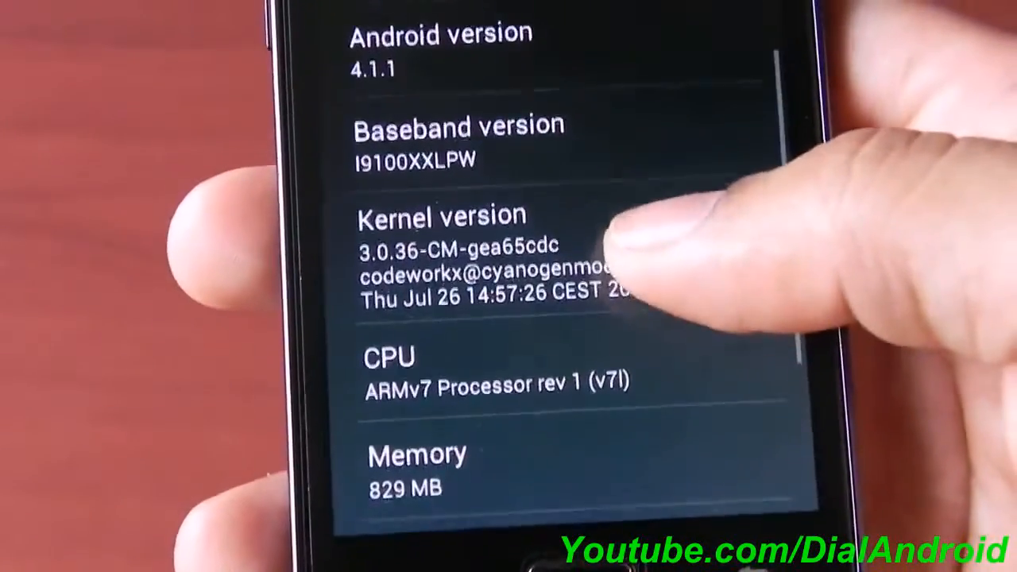
pyautogui.scroll(-3)
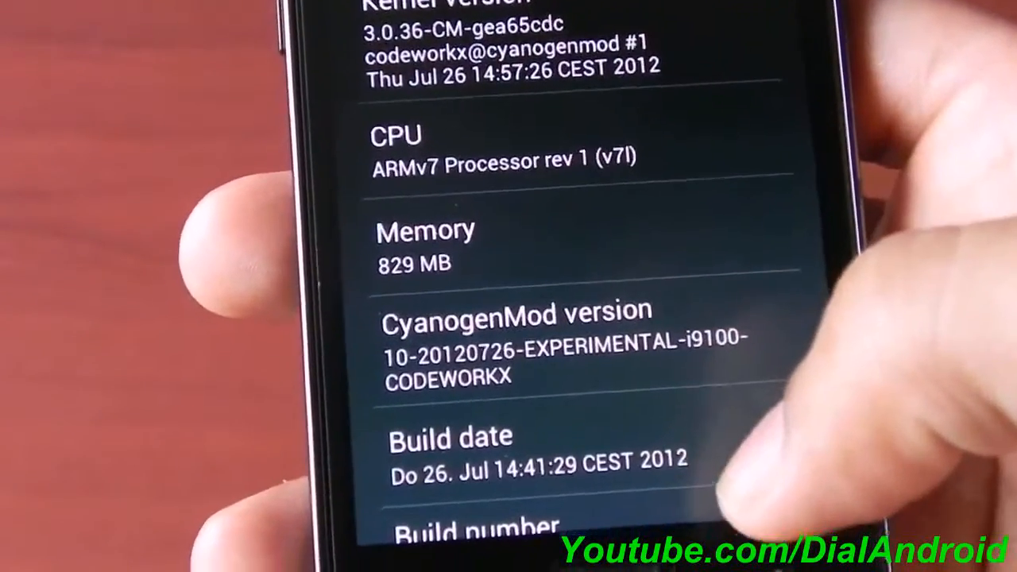